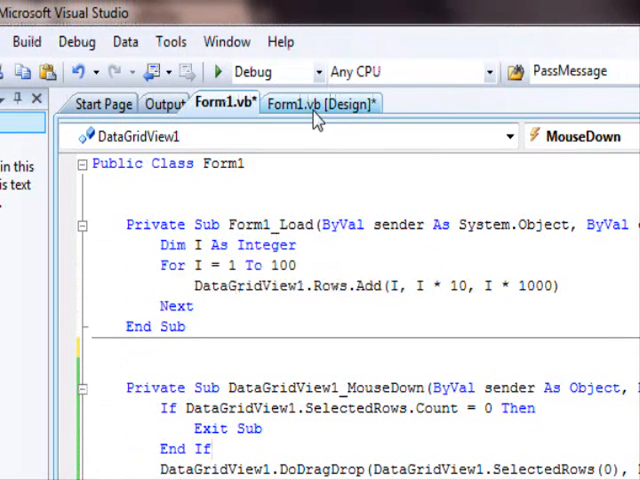
Step: Start debugging, drag row 4 from DataGridView1 onto DataGridView2, and dismiss the messages showing 4 and 10
{"action": "left_click", "coordinate": [318, 104]}
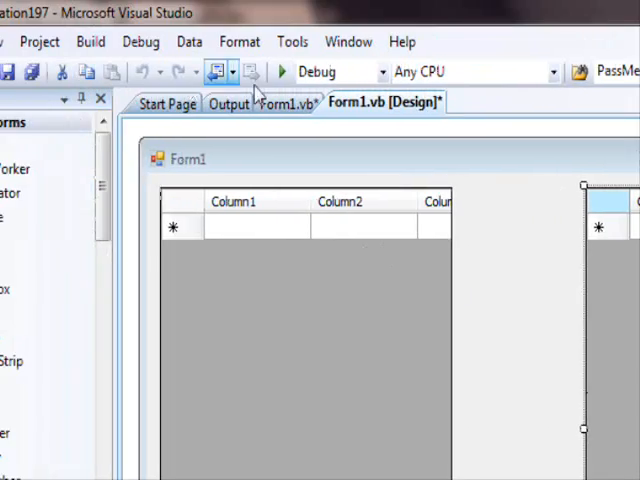
{"action": "left_click", "coordinate": [284, 72]}
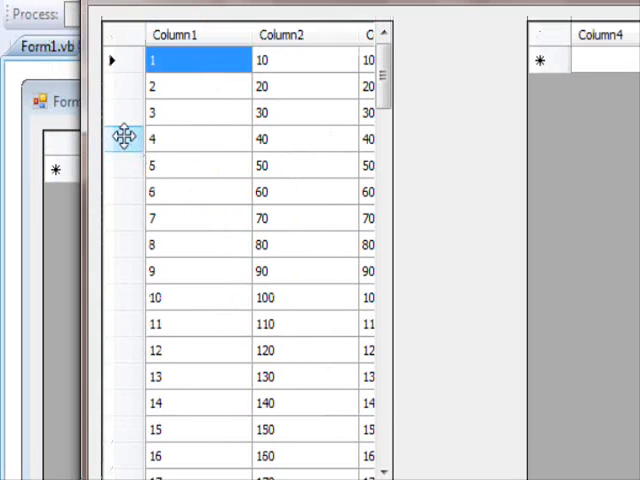
{"action": "left_click", "coordinate": [124, 138]}
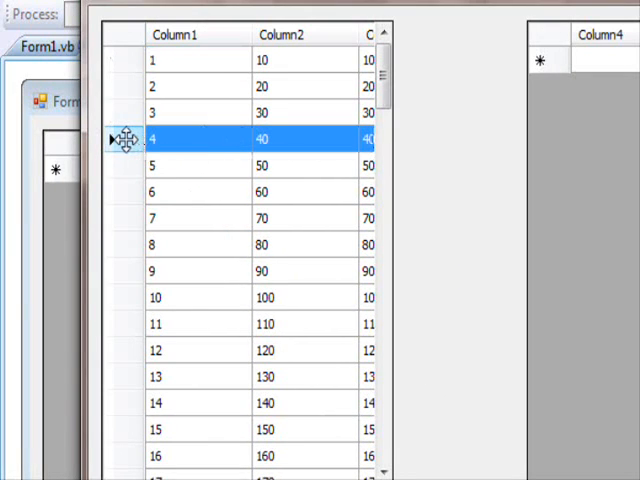
{"action": "mouse_move", "coordinate": [400, 144]}
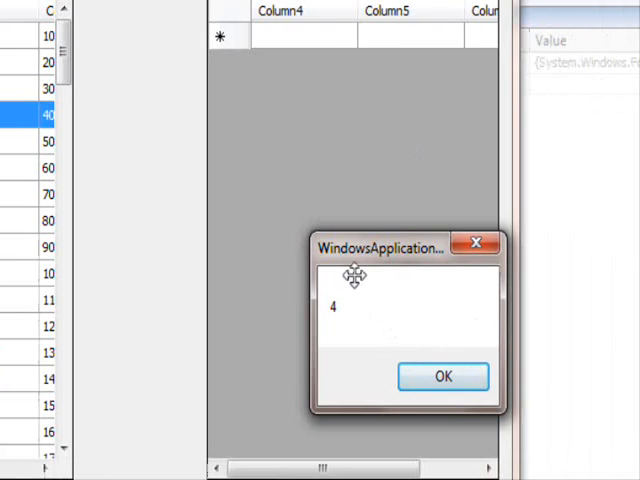
{"action": "left_click", "coordinate": [444, 376]}
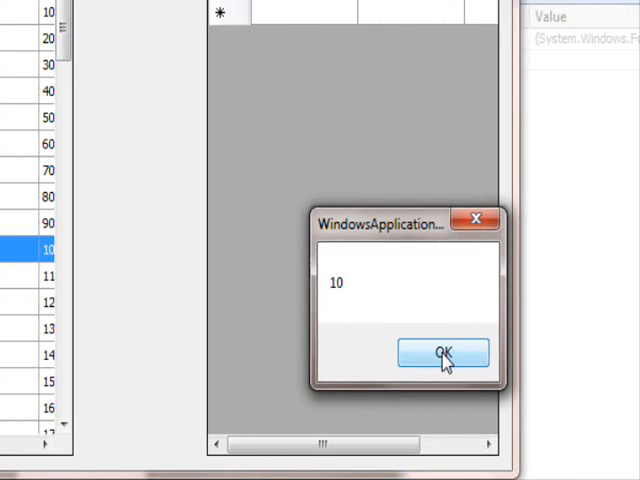
{"action": "left_click", "coordinate": [444, 352]}
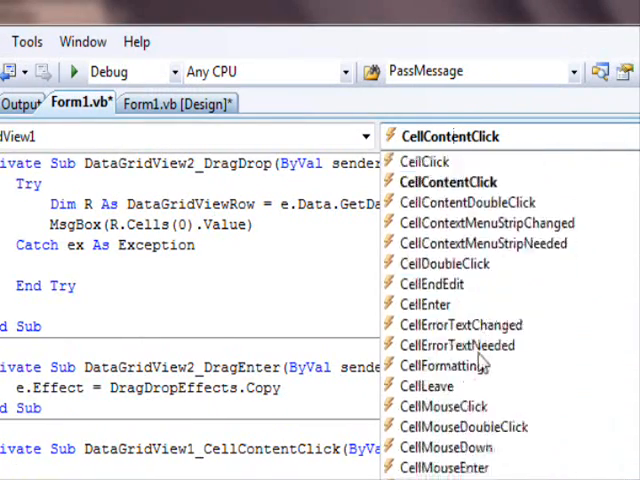
Step: Select MouseDown in DataGridView1's event list to jump to its handler
{"action": "scroll", "scroll_direction": "down", "scroll_amount": 3}
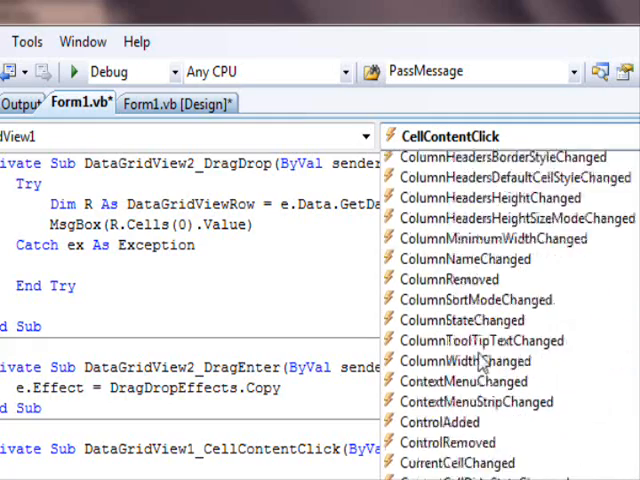
{"action": "scroll", "scroll_direction": "down", "scroll_amount": 3}
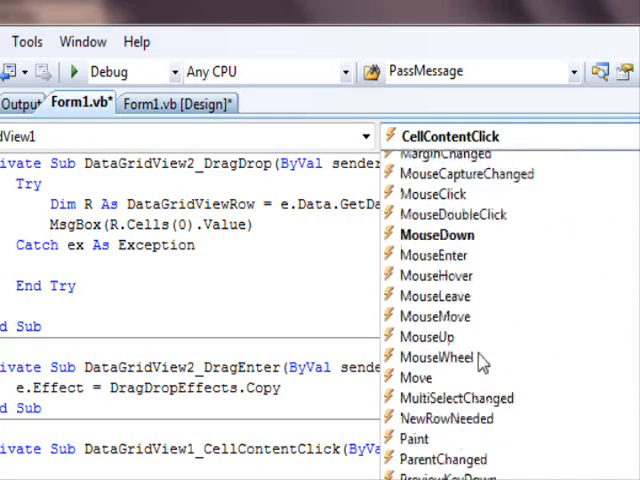
{"action": "left_click", "coordinate": [436, 234]}
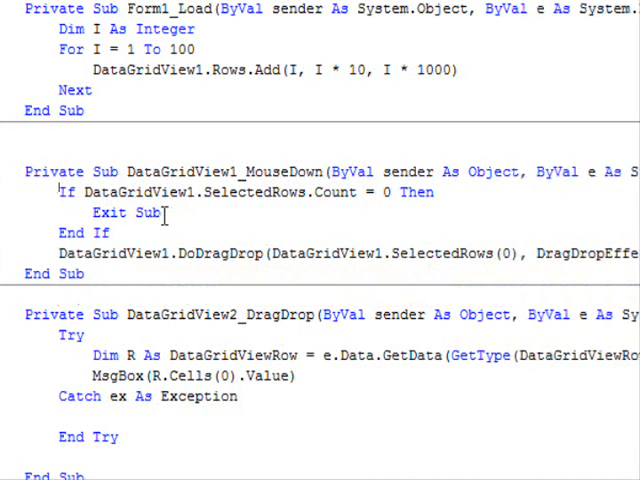
{"action": "mouse_move", "coordinate": [270, 192]}
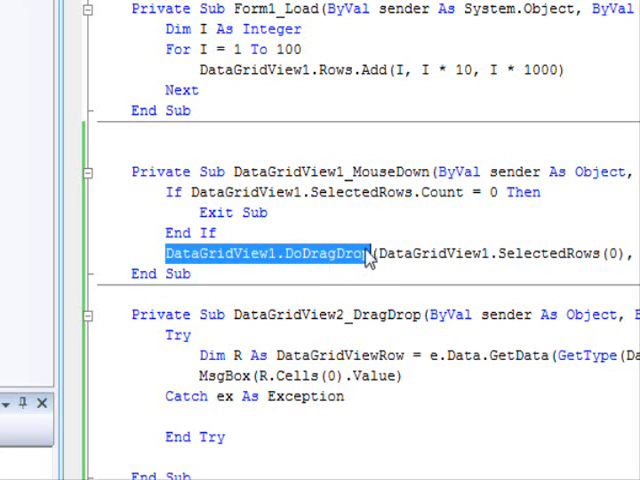
{"action": "type", "text": "("}
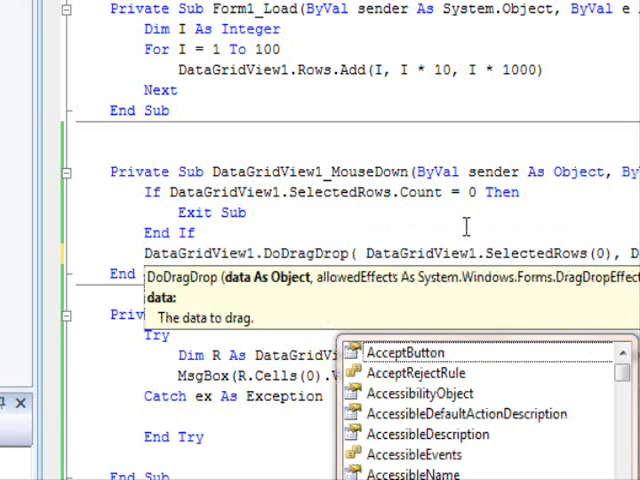
{"action": "mouse_move", "coordinate": [292, 284]}
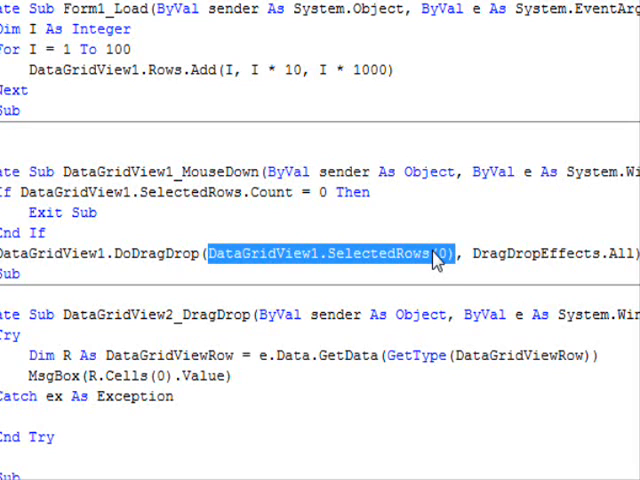
{"action": "scroll", "scroll_direction": "right", "scroll_amount": 3}
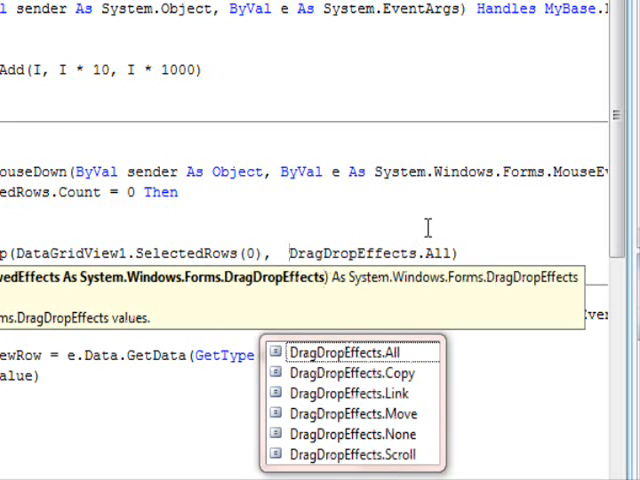
{"action": "mouse_move", "coordinate": [346, 224]}
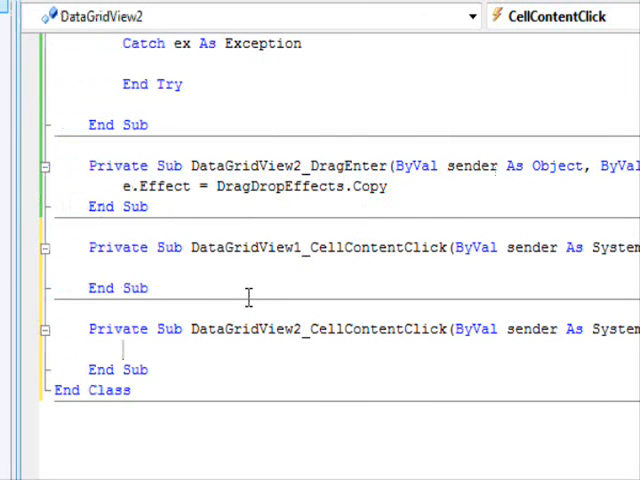
{"action": "mouse_move", "coordinate": [236, 344]}
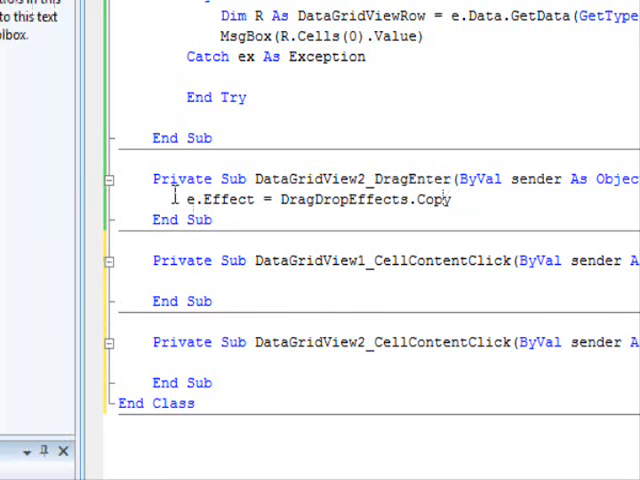
{"action": "double_click", "coordinate": [216, 200]}
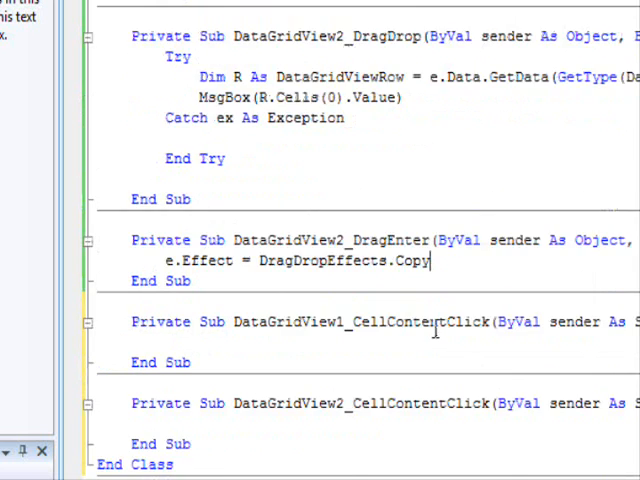
{"action": "scroll", "scroll_direction": "down", "scroll_amount": 3}
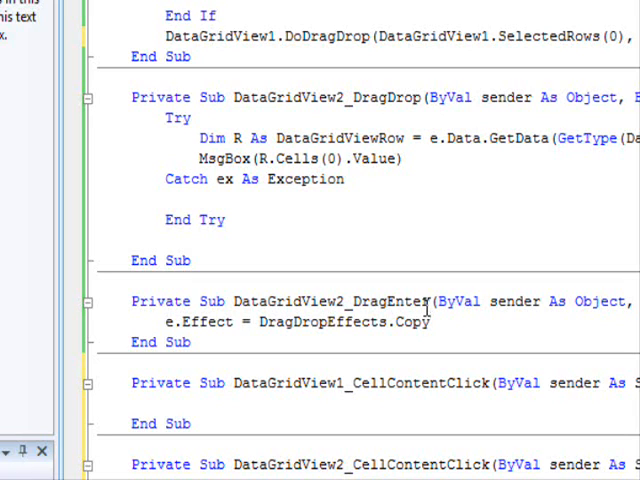
{"action": "left_click", "coordinate": [430, 322]}
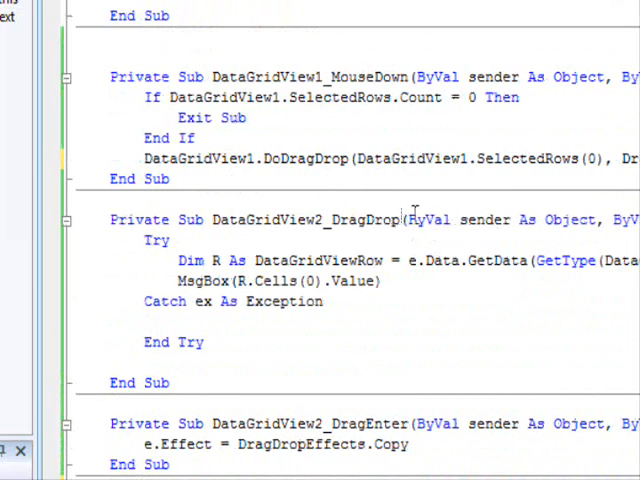
{"action": "mouse_move", "coordinate": [356, 260]}
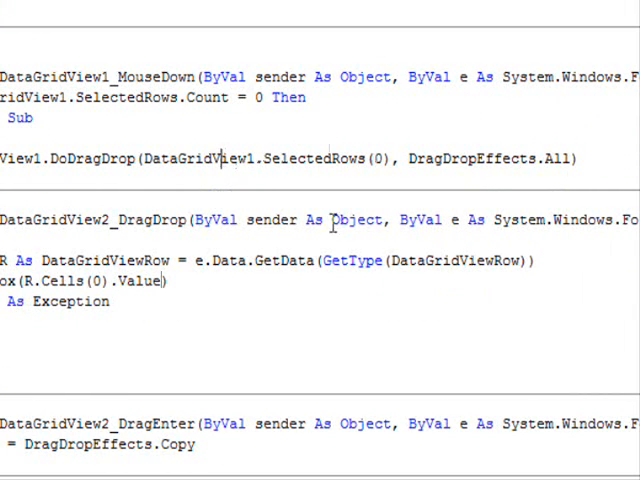
{"action": "double_click", "coordinate": [456, 260]}
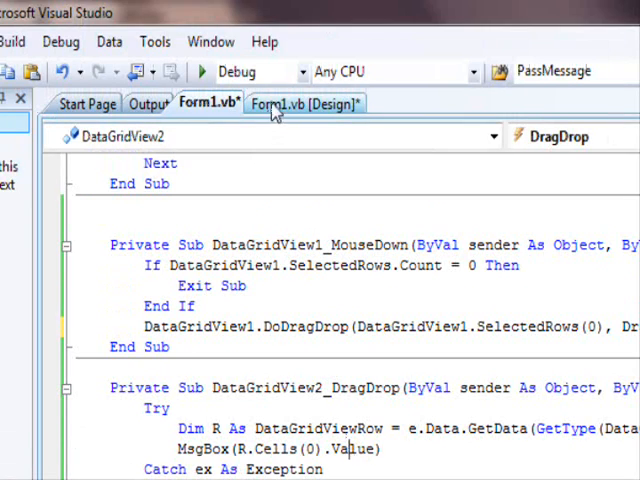
{"action": "left_click", "coordinate": [300, 104]}
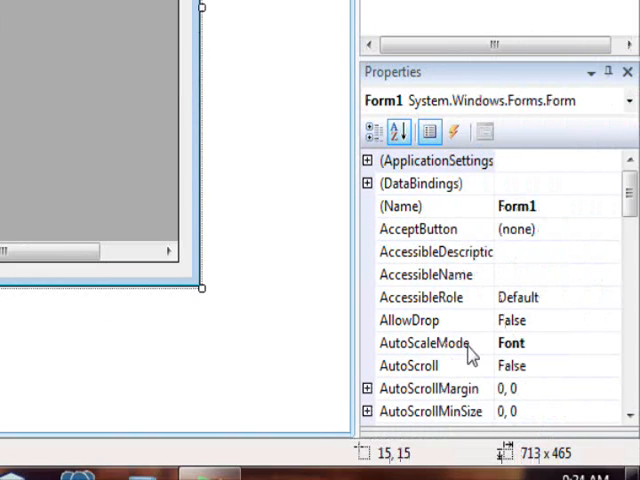
{"action": "scroll", "scroll_direction": "down", "scroll_amount": 3}
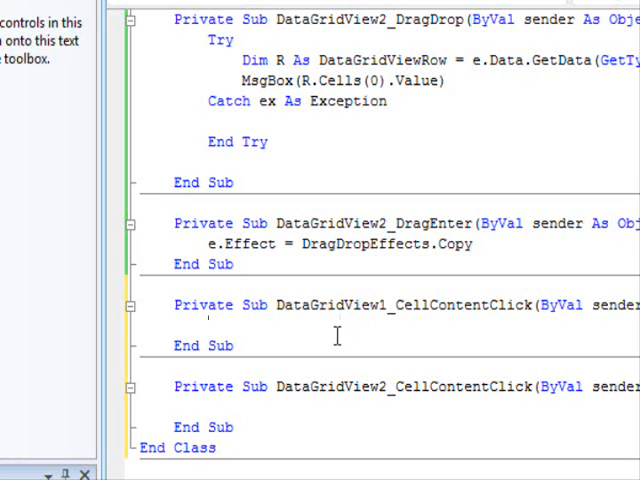
{"action": "scroll", "scroll_direction": "up", "scroll_amount": 3}
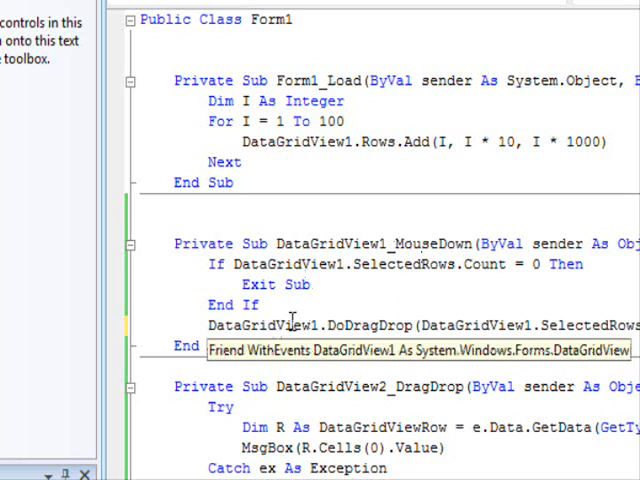
{"action": "double_click", "coordinate": [424, 244]}
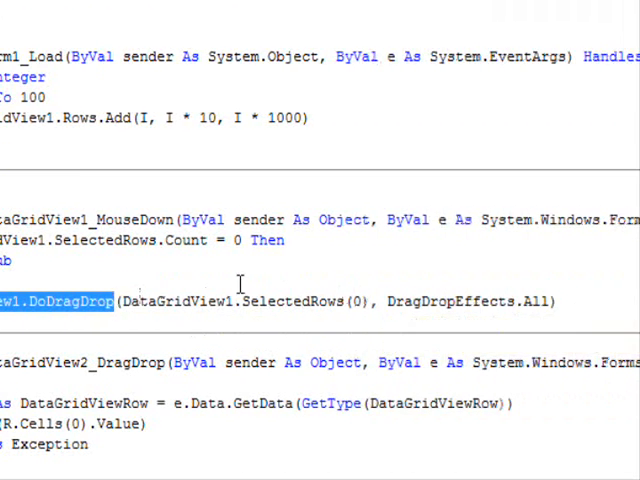
{"action": "double_click", "coordinate": [176, 300]}
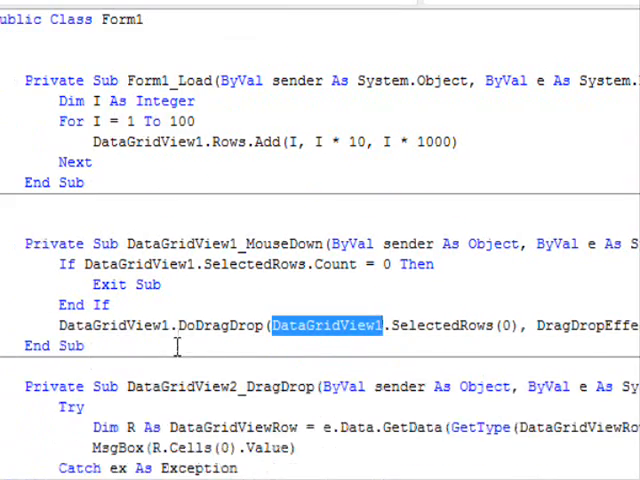
{"action": "scroll", "scroll_direction": "down", "scroll_amount": 3}
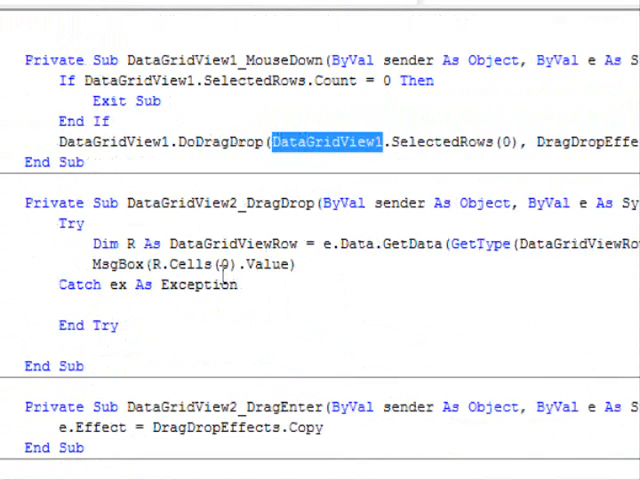
{"action": "scroll", "scroll_direction": "down", "scroll_amount": 3}
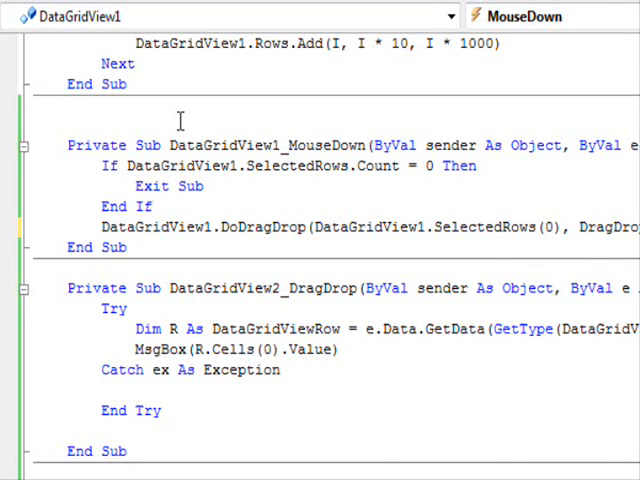
{"action": "scroll", "scroll_direction": "right", "scroll_amount": 3}
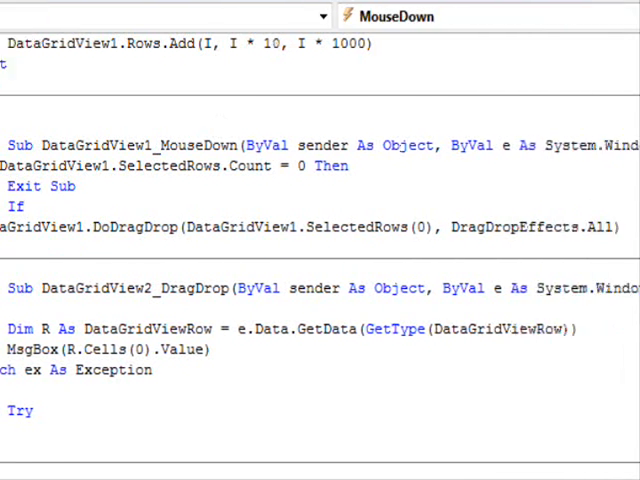